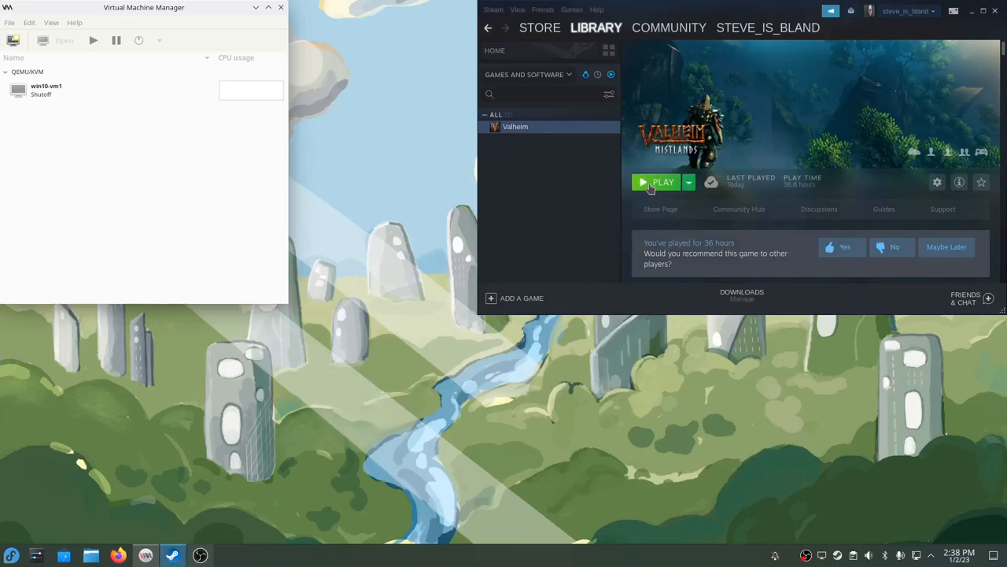
- Run nvidia-disable in Konsole over Steam, reaching the sudo password prompt
{"action": "left_click", "coordinate": [658, 183]}
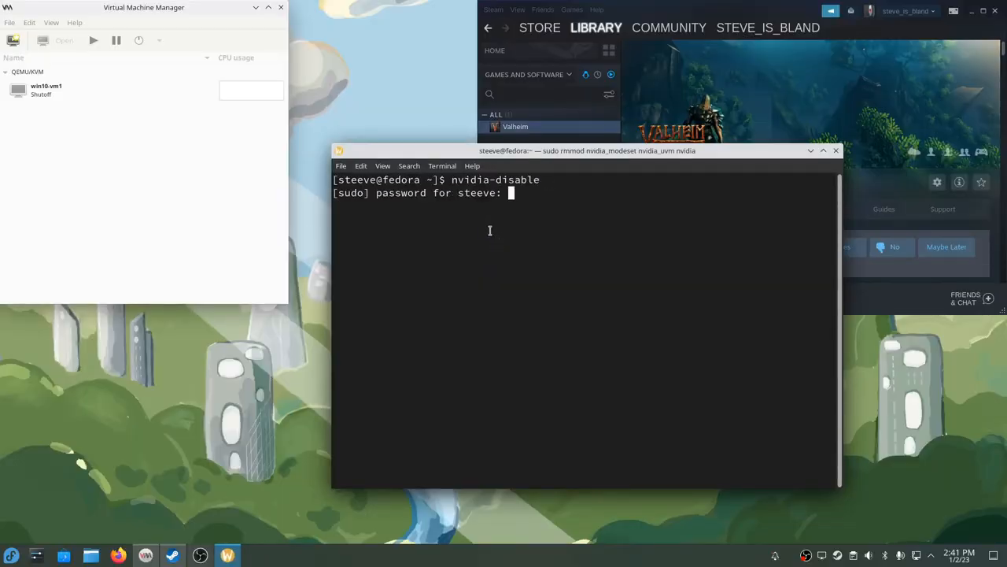
- Submit the sudo password so the GPU detaches for VFIO, then play the shooter match in the Windows VM
{"action": "key", "text": "Return"}
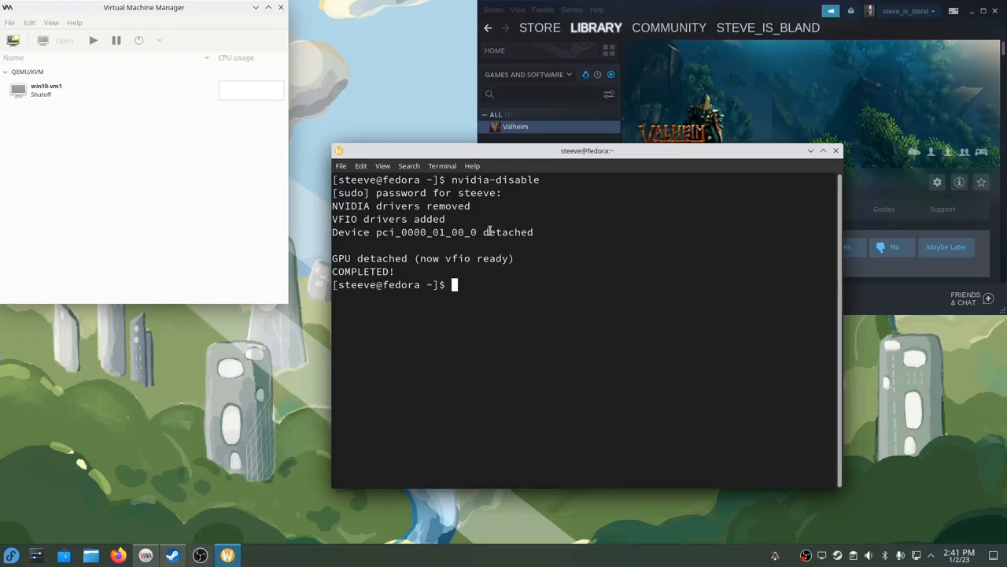
{"action": "left_click", "coordinate": [110, 90]}
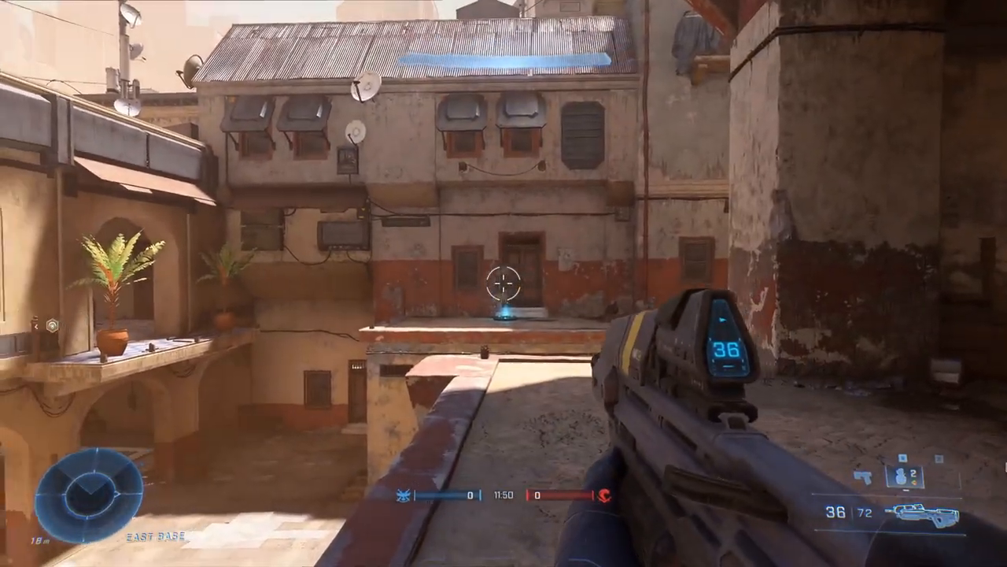
{"action": "left_click", "coordinate": [503, 283]}
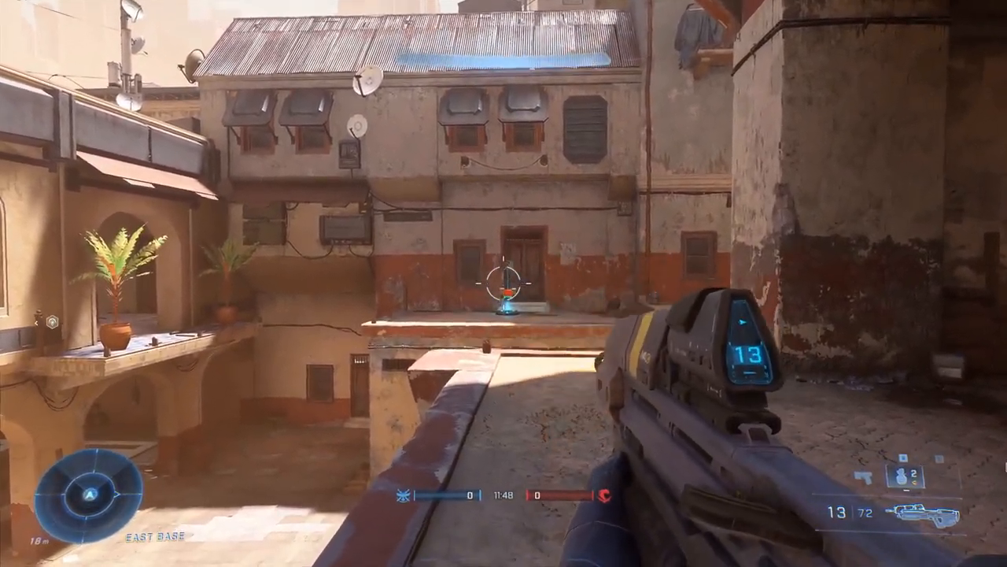